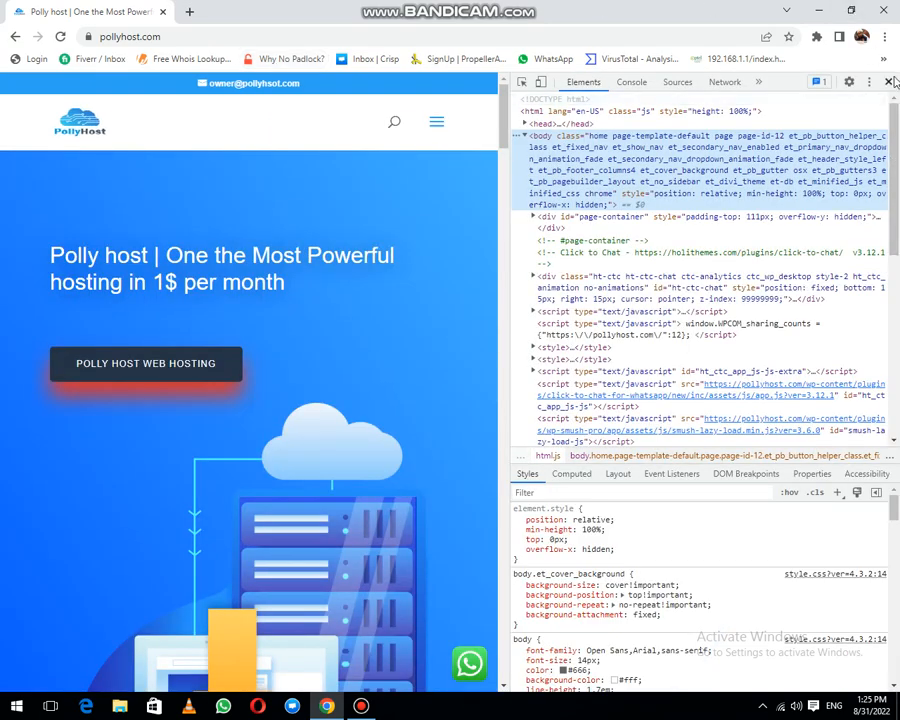
Close the developer tools panel so the Polly Host homepage shows full width
left_click(361, 707)
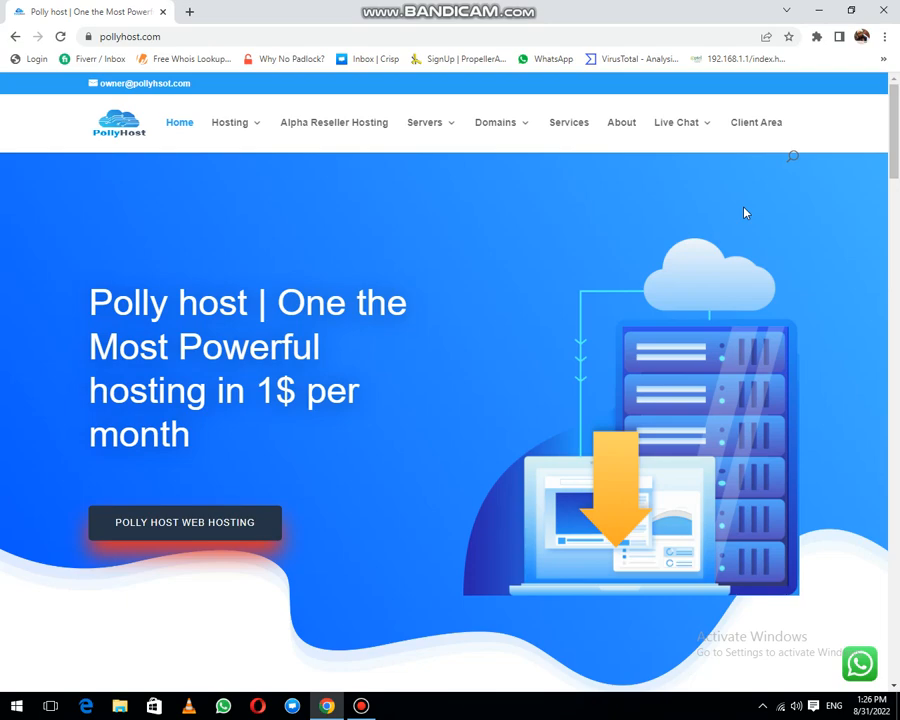
mouse_move(266, 427)
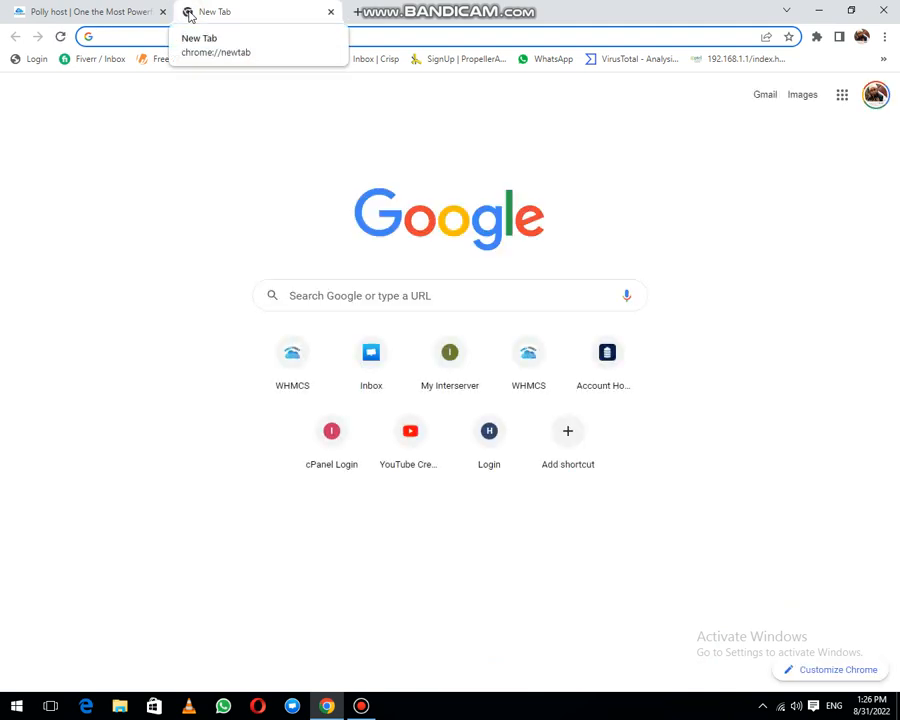
Go to cheapresellerhosting.net in a new tab
type("cheapresellerhosting.net")
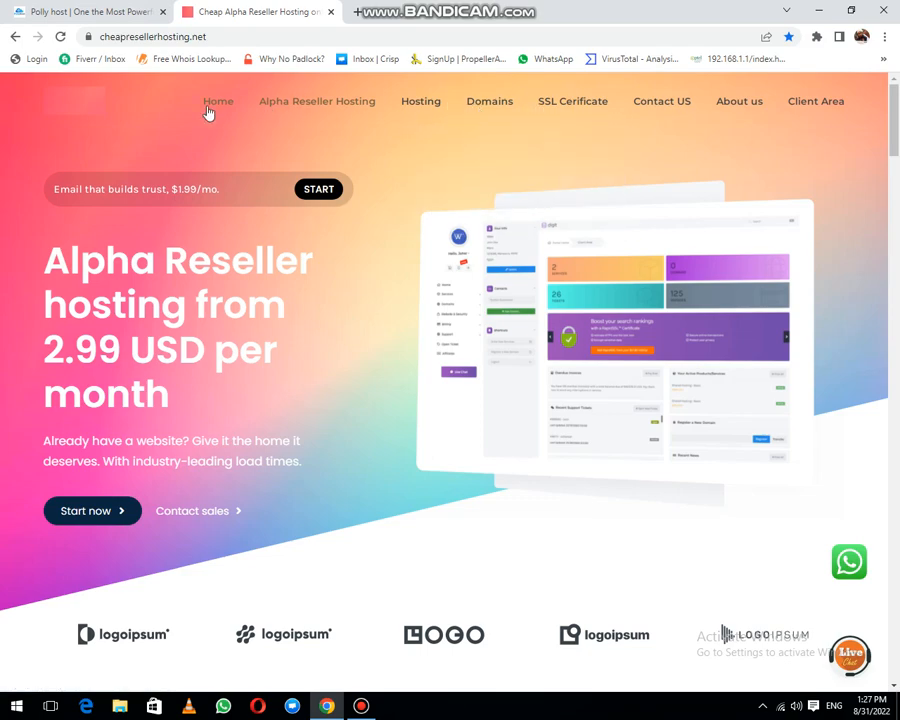
scroll("down", 3)
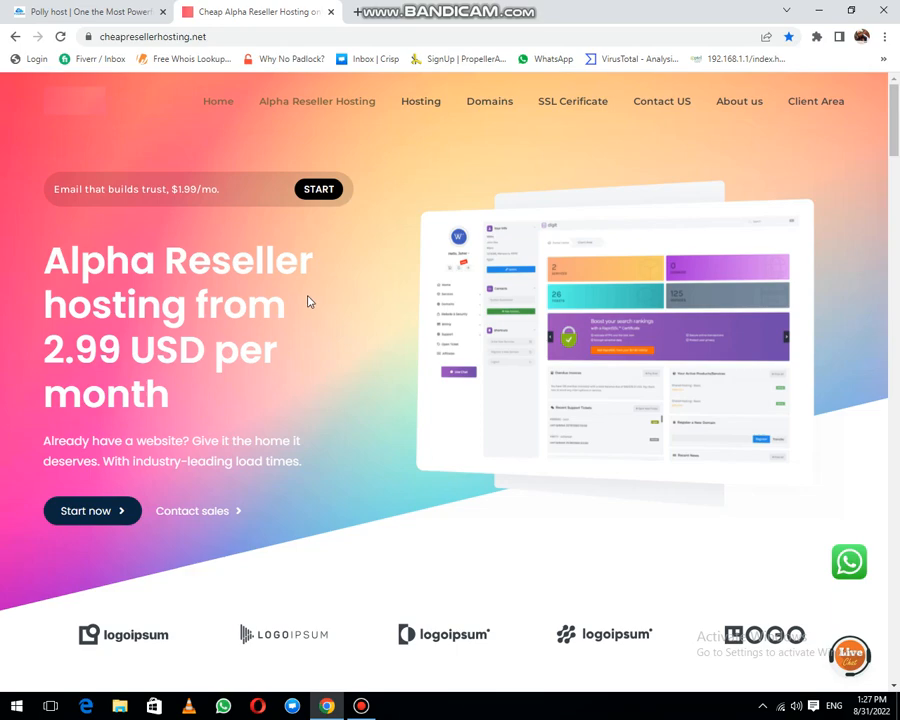
Scroll to the monthly Alpha Reseller One, Two and Three plans and their feature lists
scroll("down", 3)
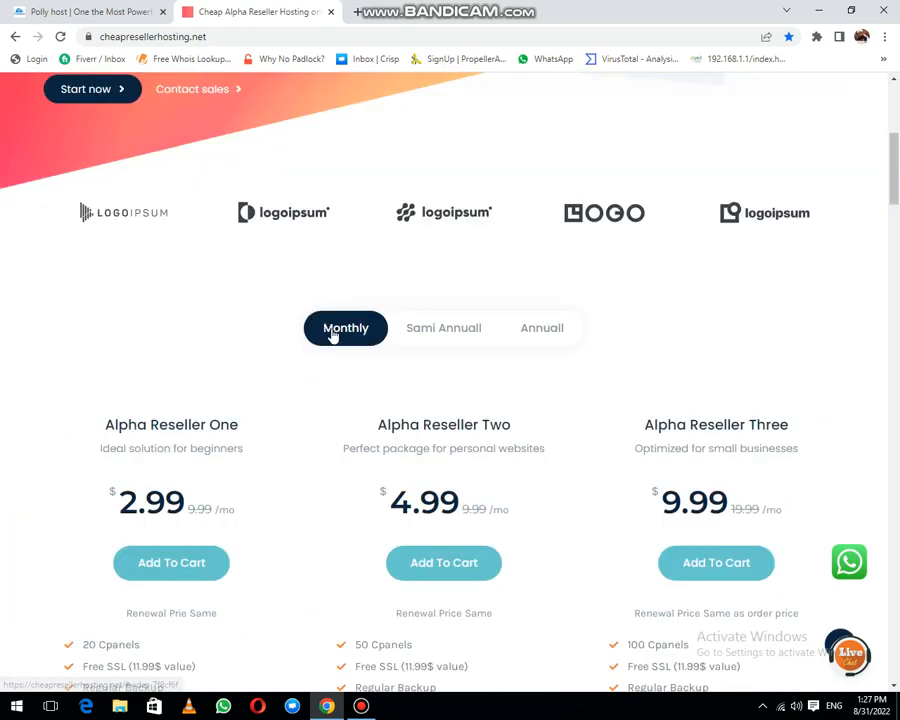
scroll("down", 3)
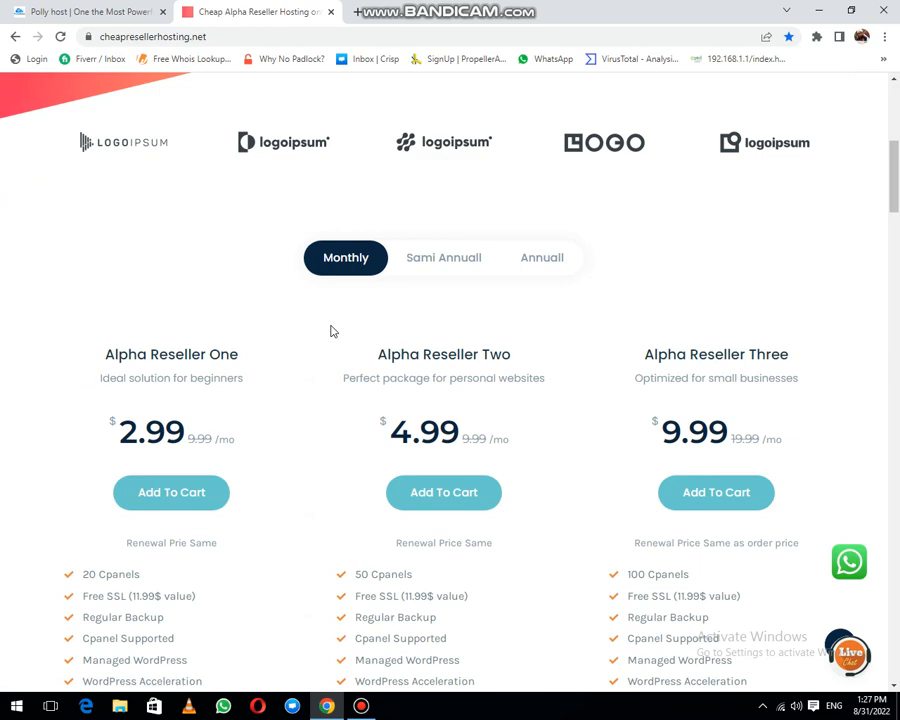
scroll("down", 3)
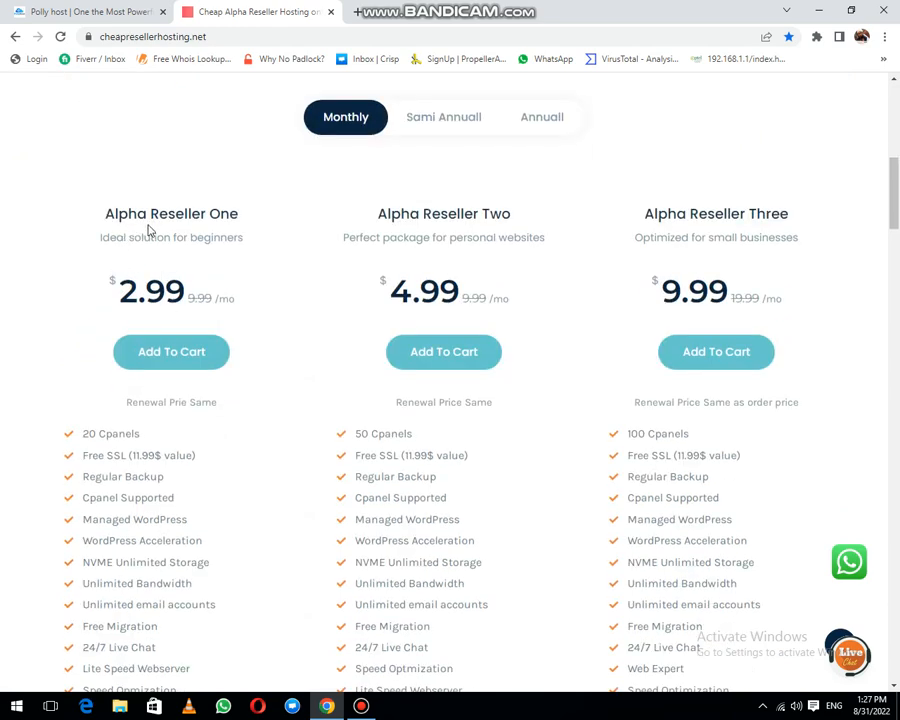
mouse_move(240, 228)
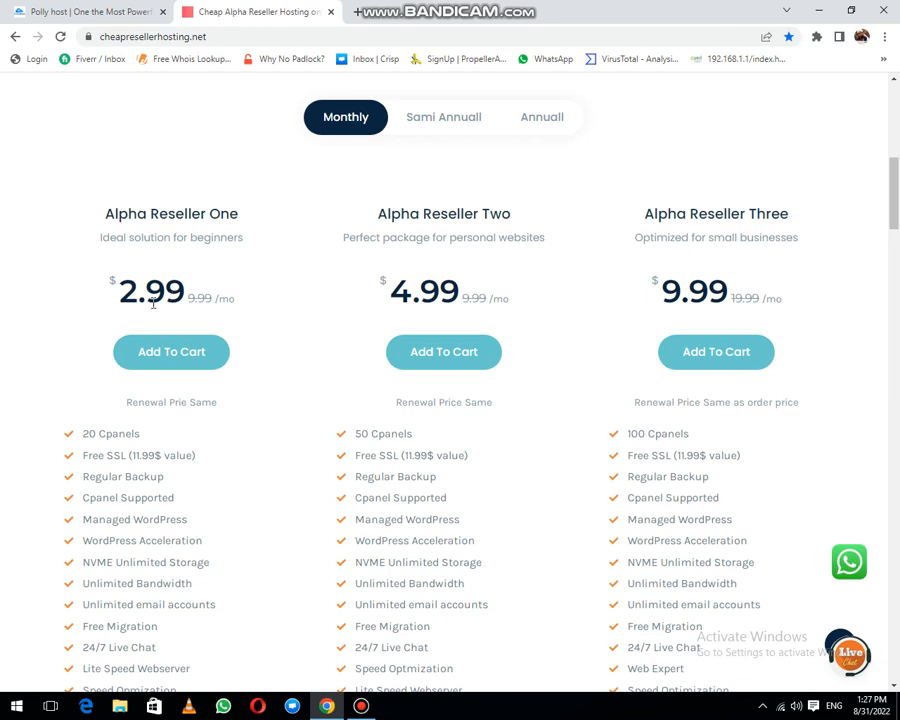
scroll("down", 3)
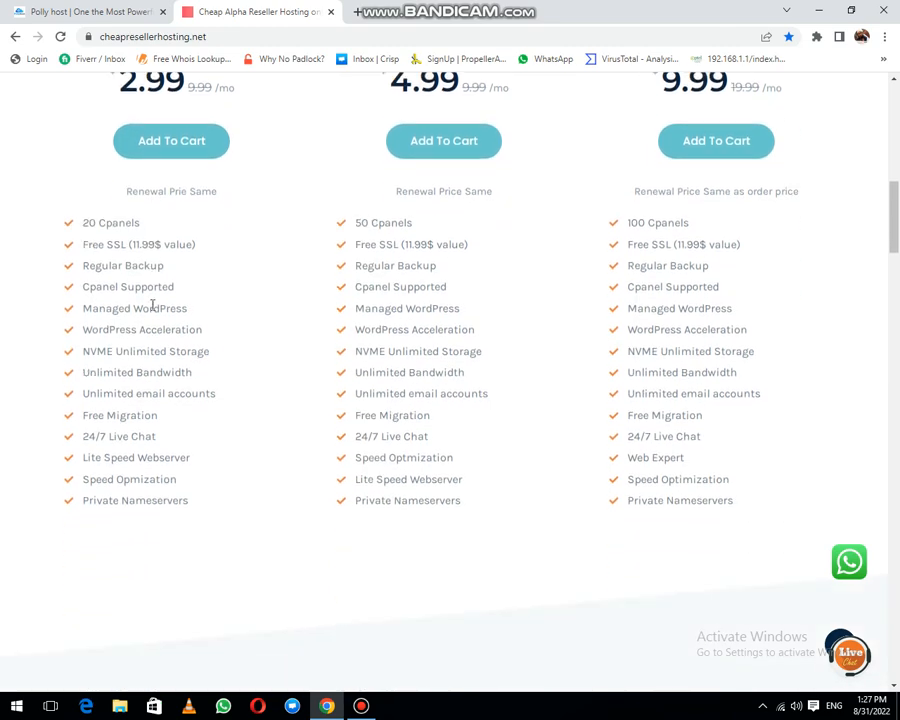
mouse_move(82, 232)
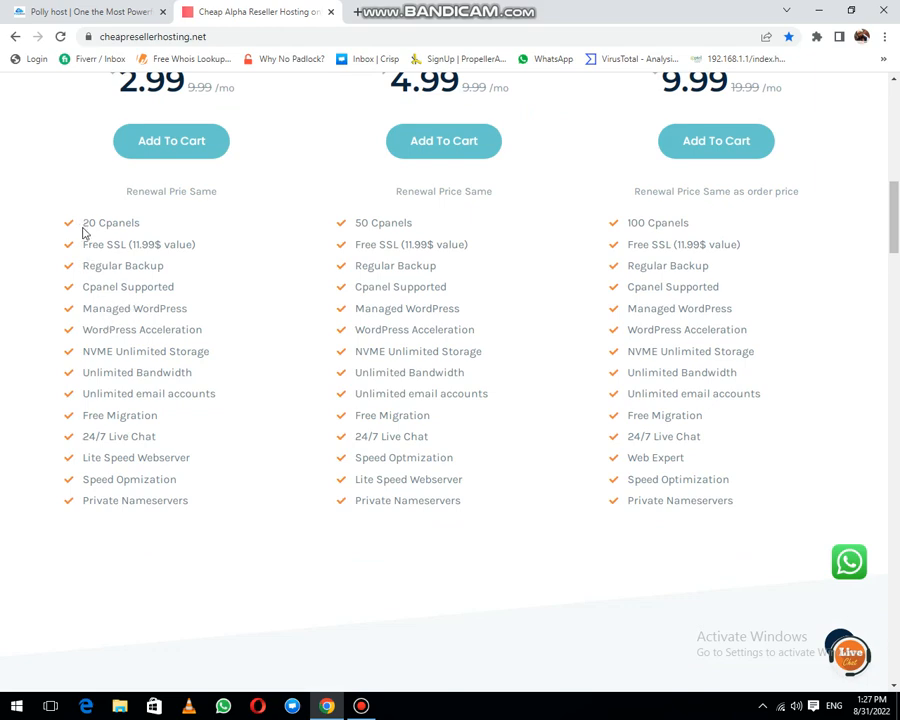
mouse_move(127, 236)
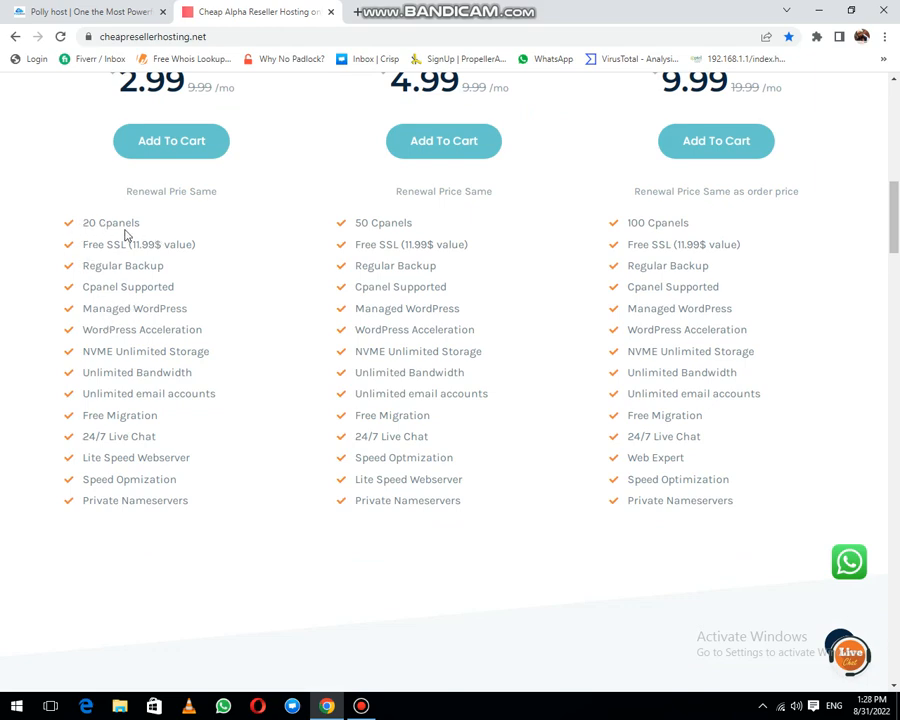
mouse_move(155, 268)
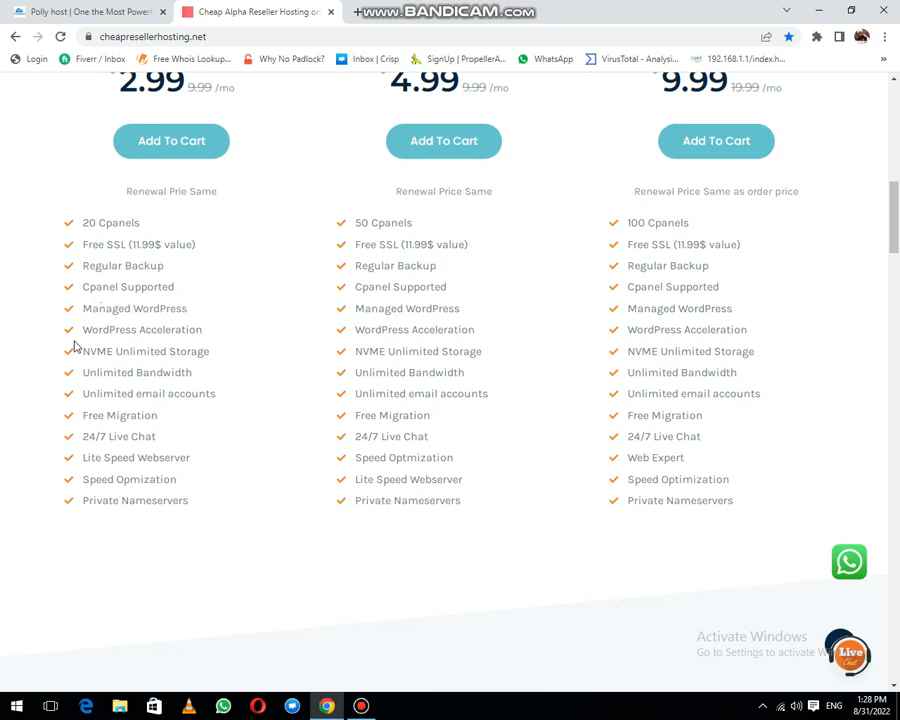
mouse_move(124, 351)
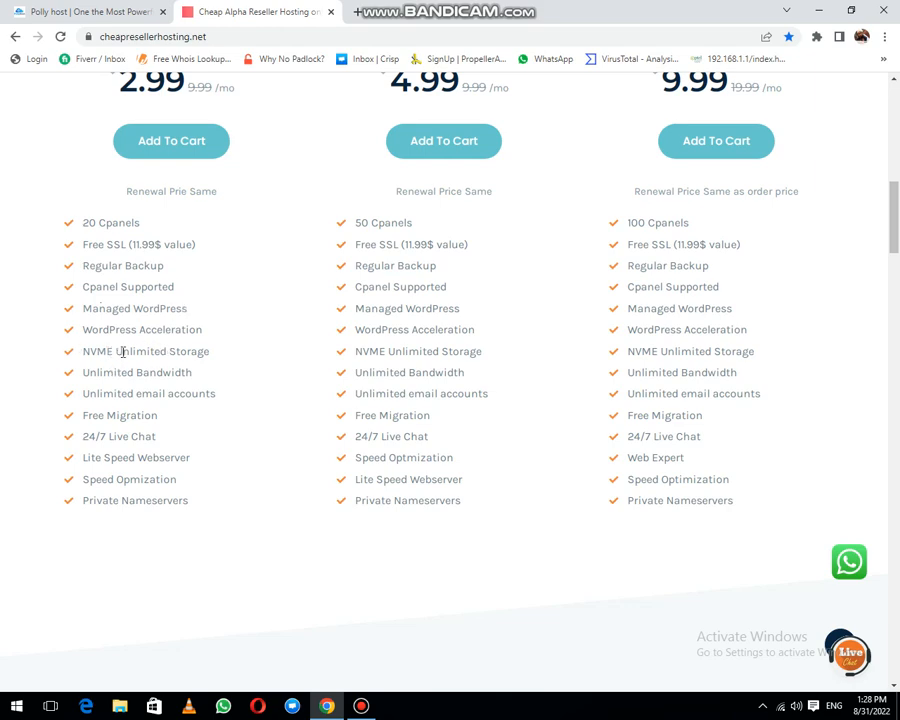
mouse_move(100, 375)
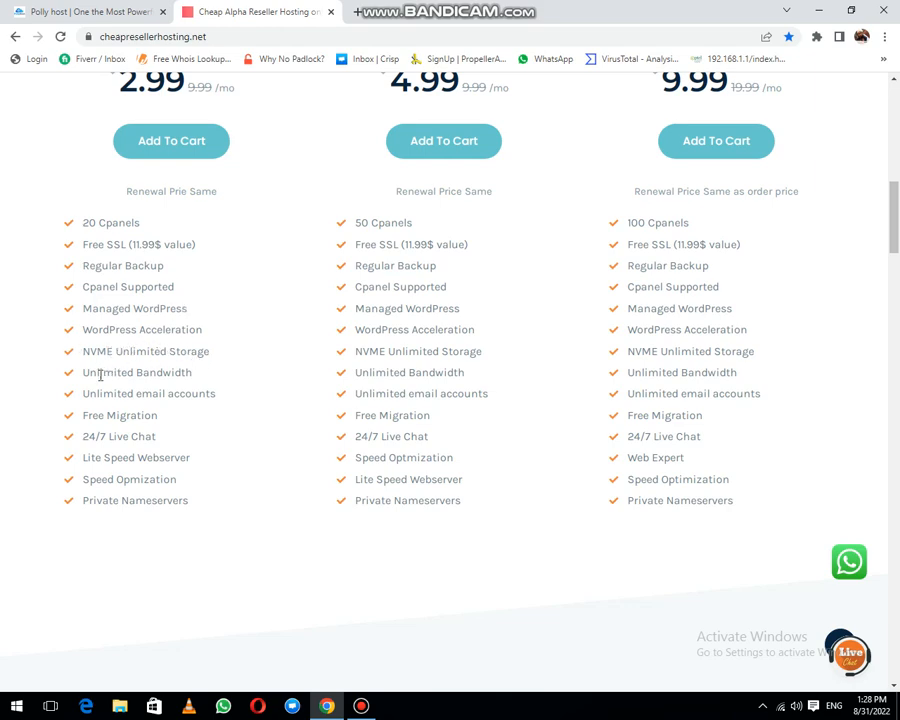
mouse_move(91, 406)
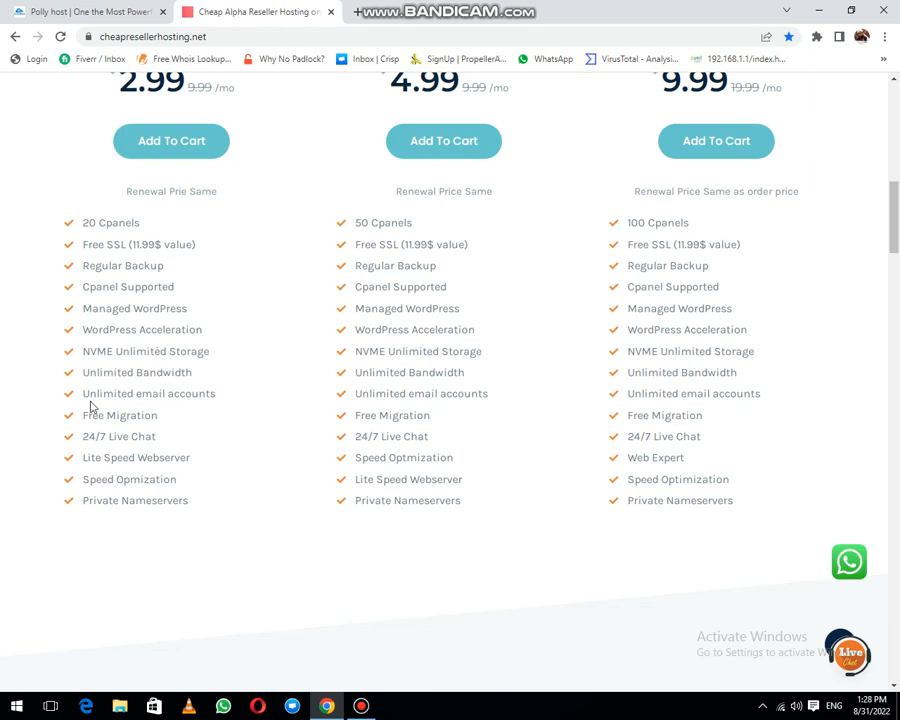
mouse_move(127, 451)
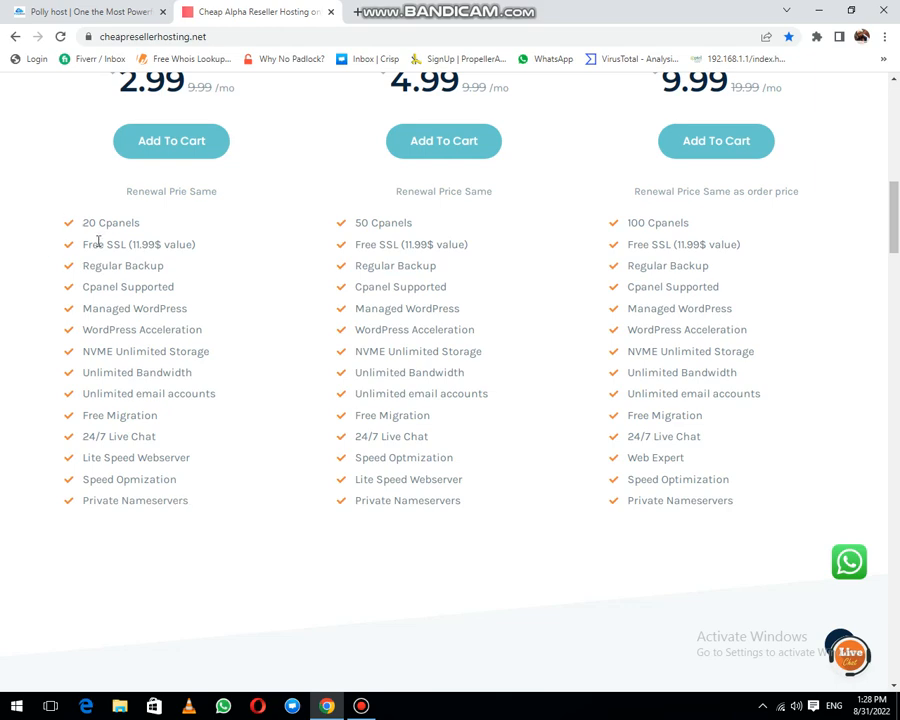
scroll("up", 3)
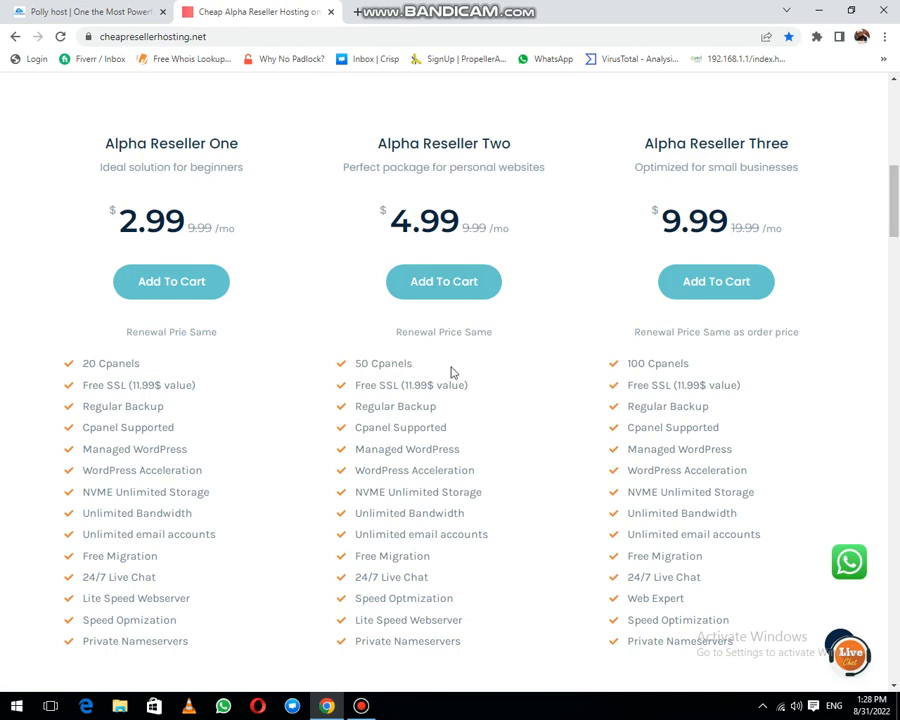
mouse_move(658, 378)
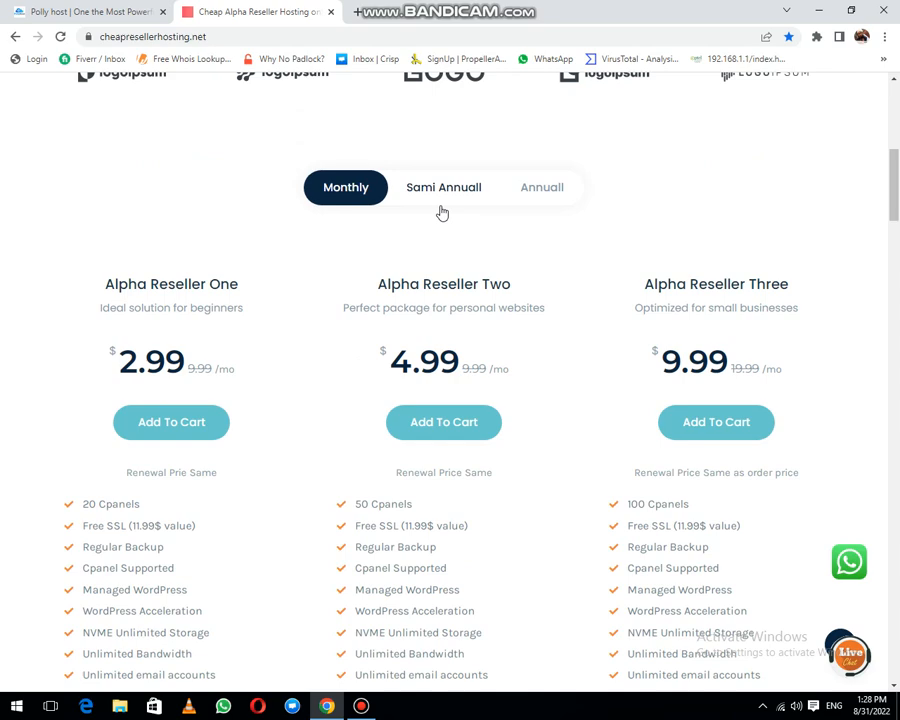
Switch the pricing cards to semi-annual: 17.99, 23.99 and 50.99 USD per month
left_click(443, 187)
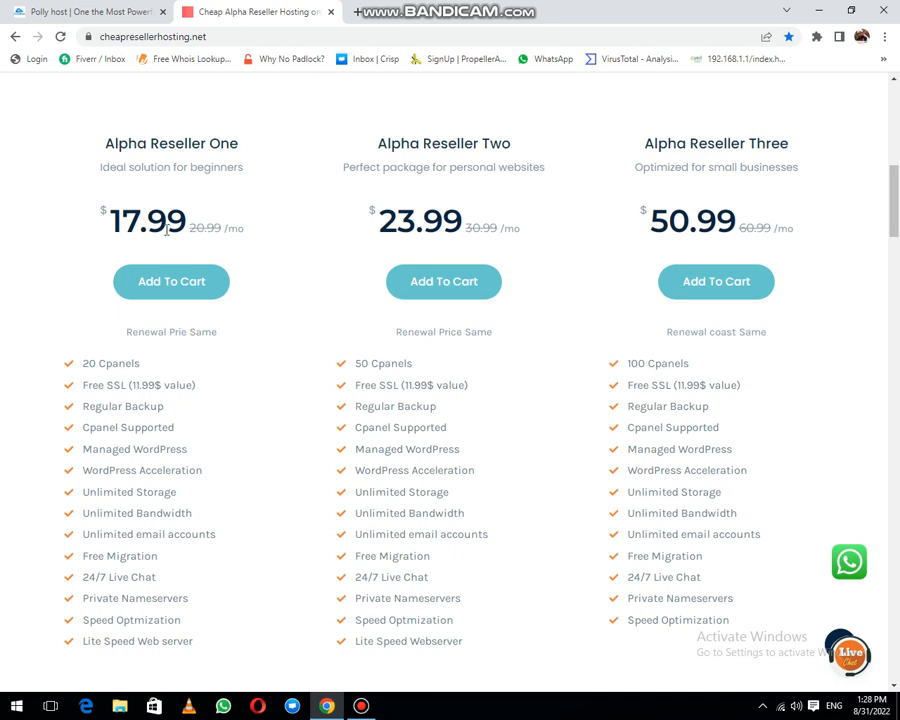
mouse_move(427, 162)
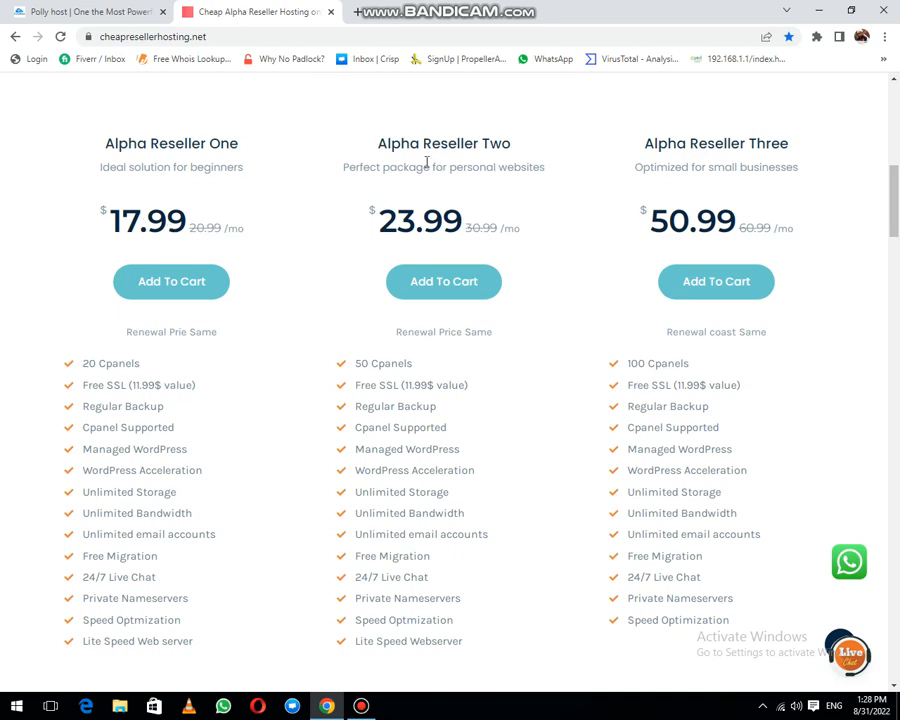
mouse_move(430, 220)
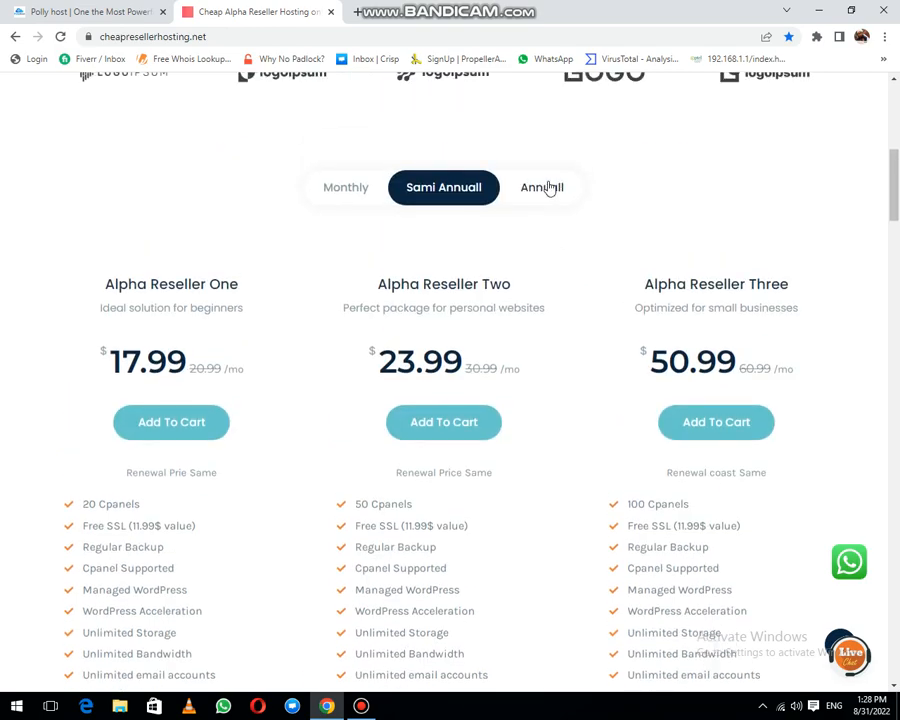
Switch to annual pricing (35.99, 48.00, 99.99 USD) and review features including the free domain
left_click(542, 187)
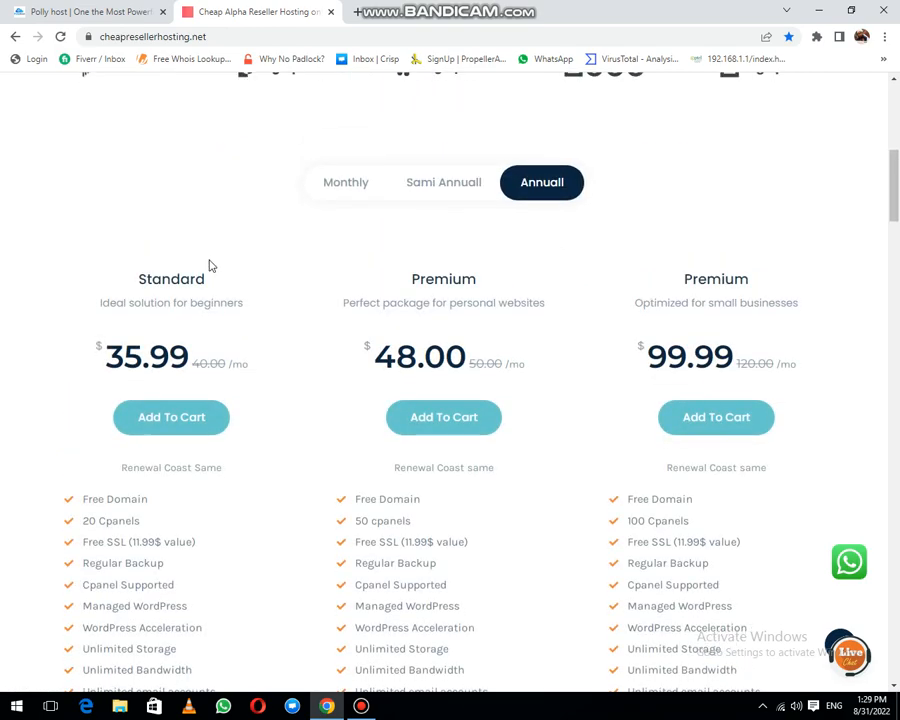
scroll("down", 3)
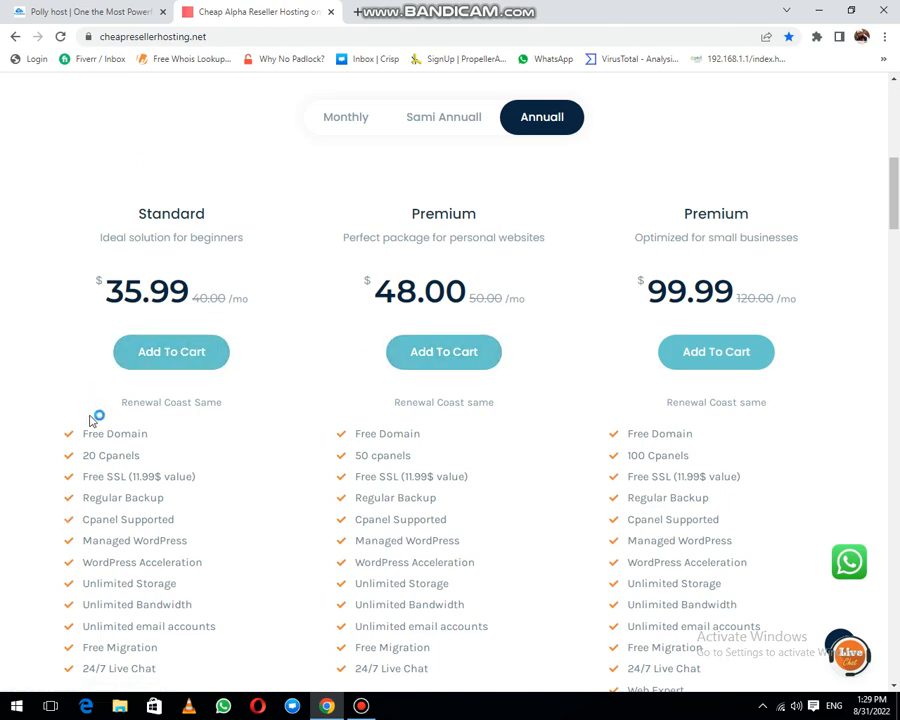
mouse_move(310, 467)
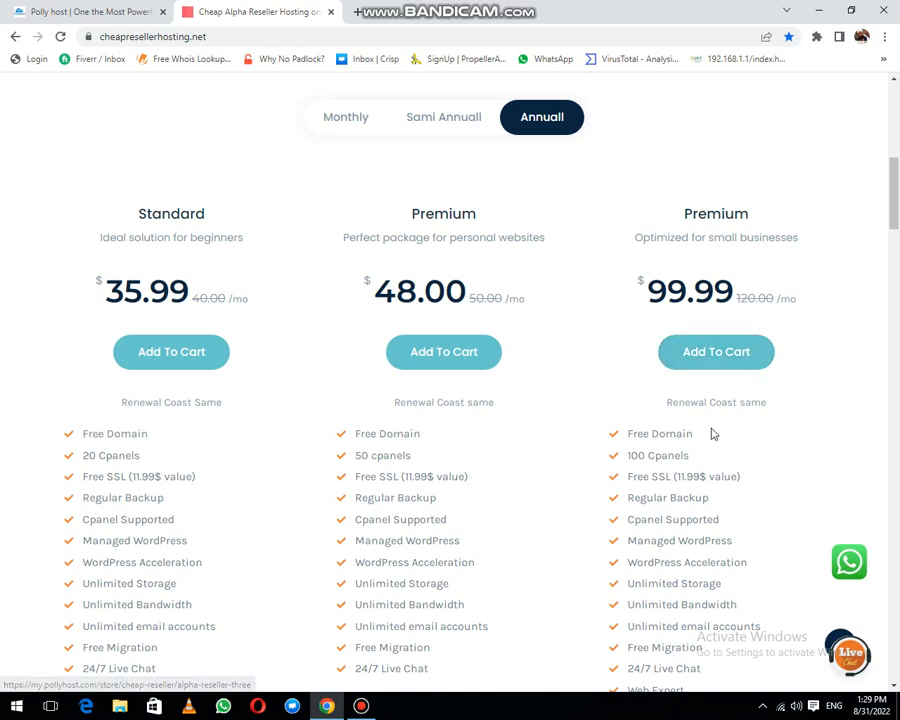
scroll("down", 3)
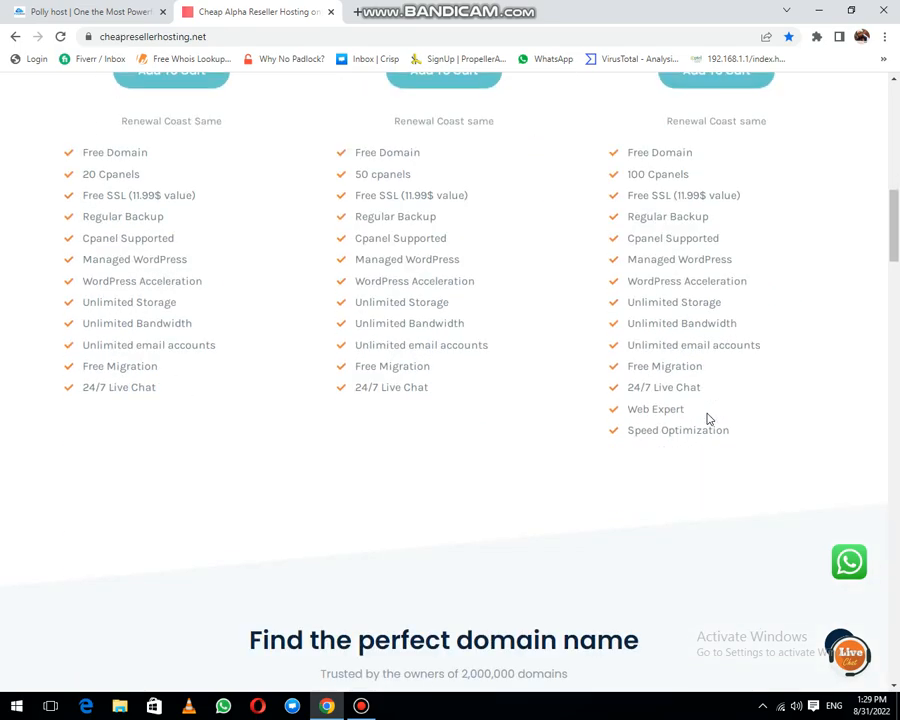
scroll("up", 3)
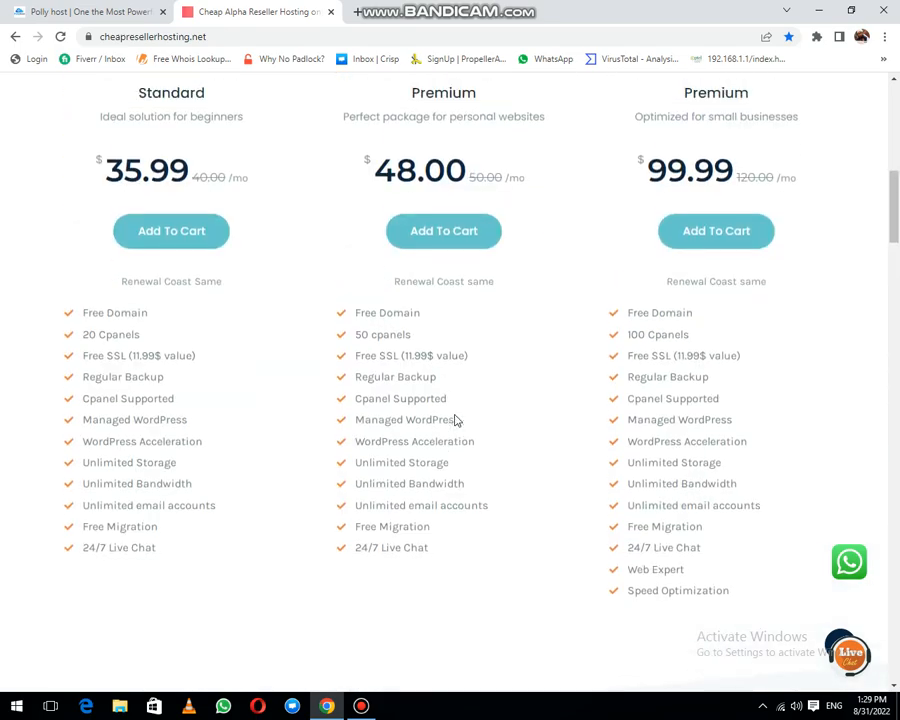